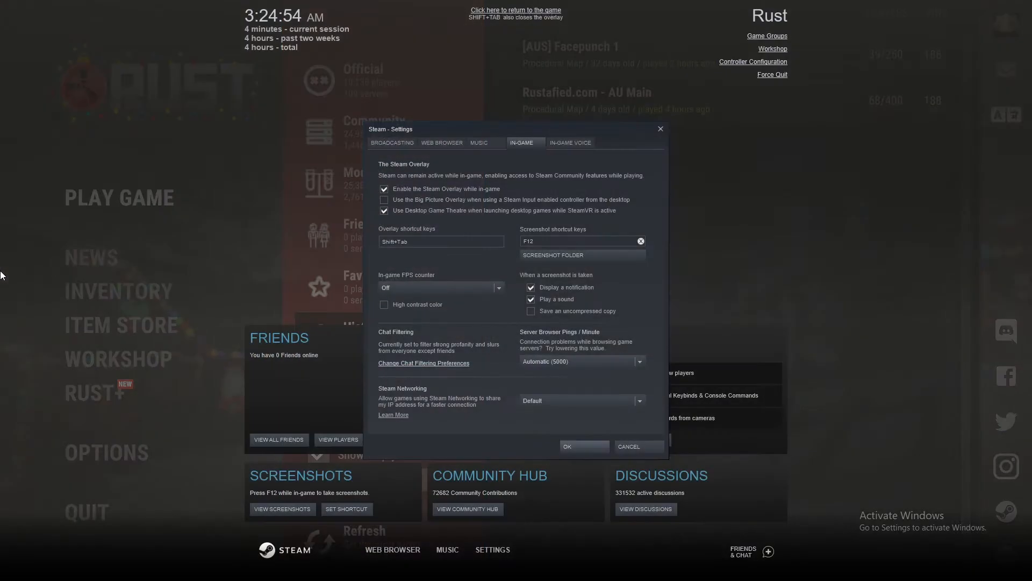
mouse_move(331, 171)
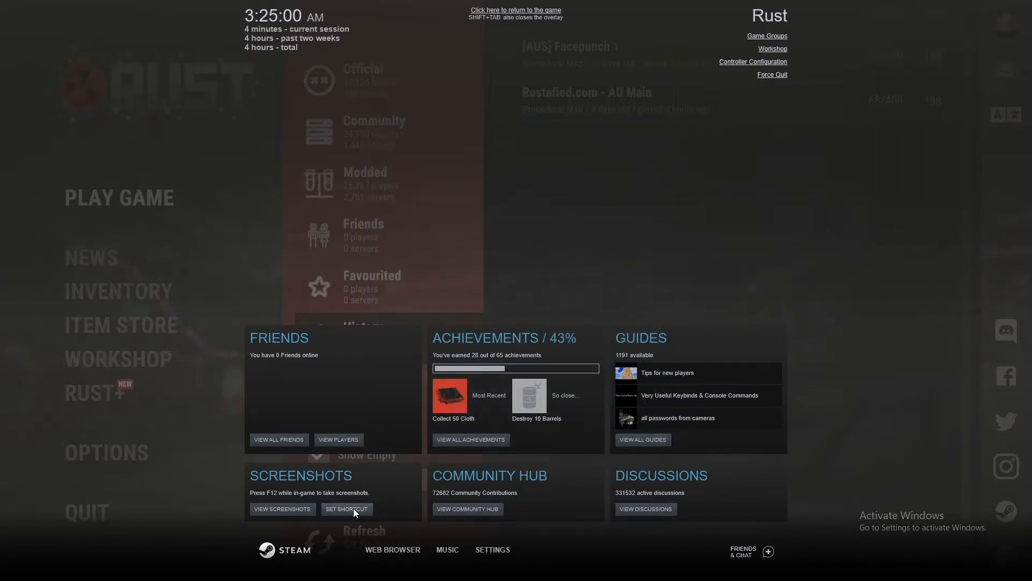
- Set the in-game FPS counter to Top-right with high contrast color and save with OK
click(346, 508)
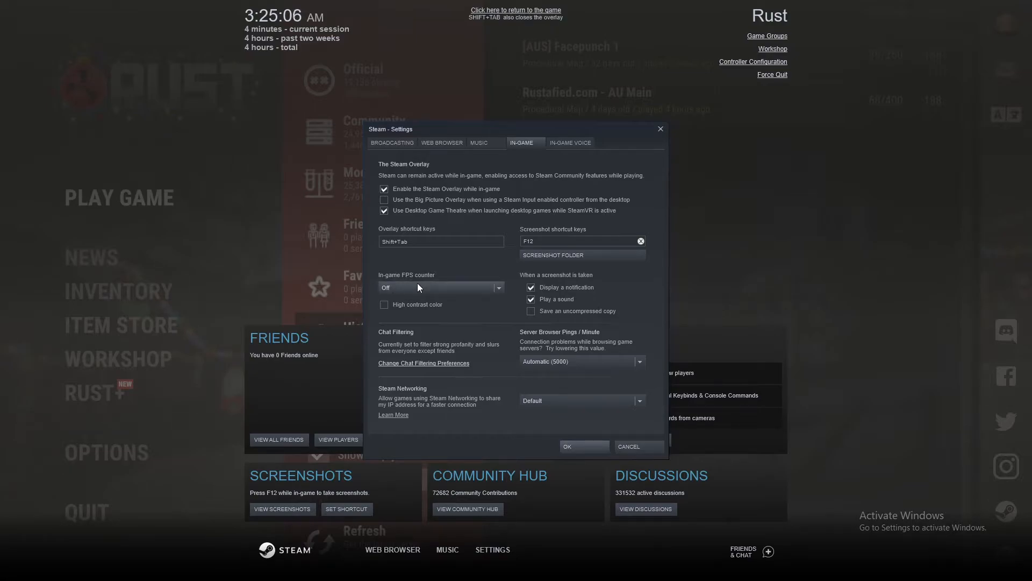
click(440, 287)
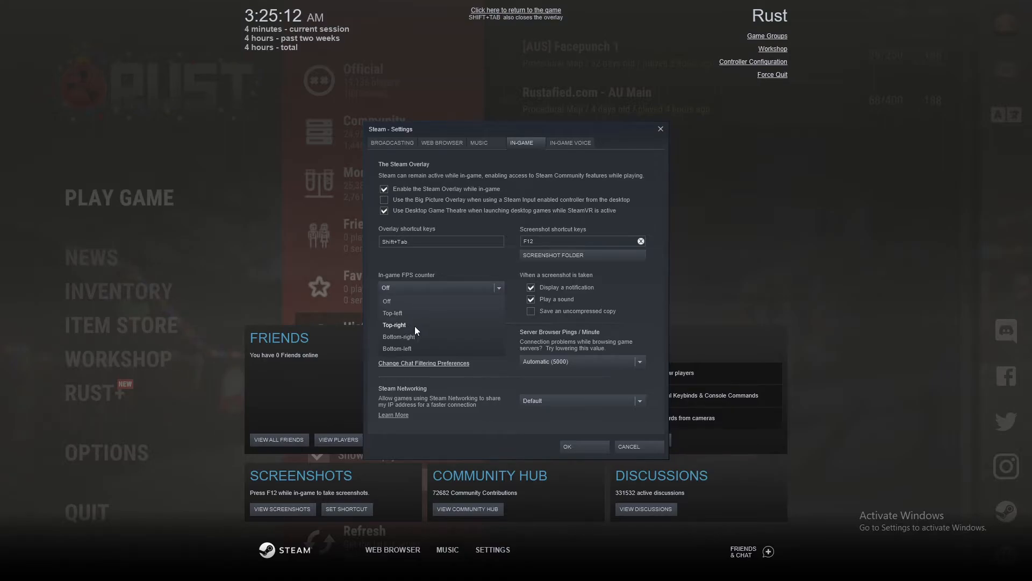
click(393, 325)
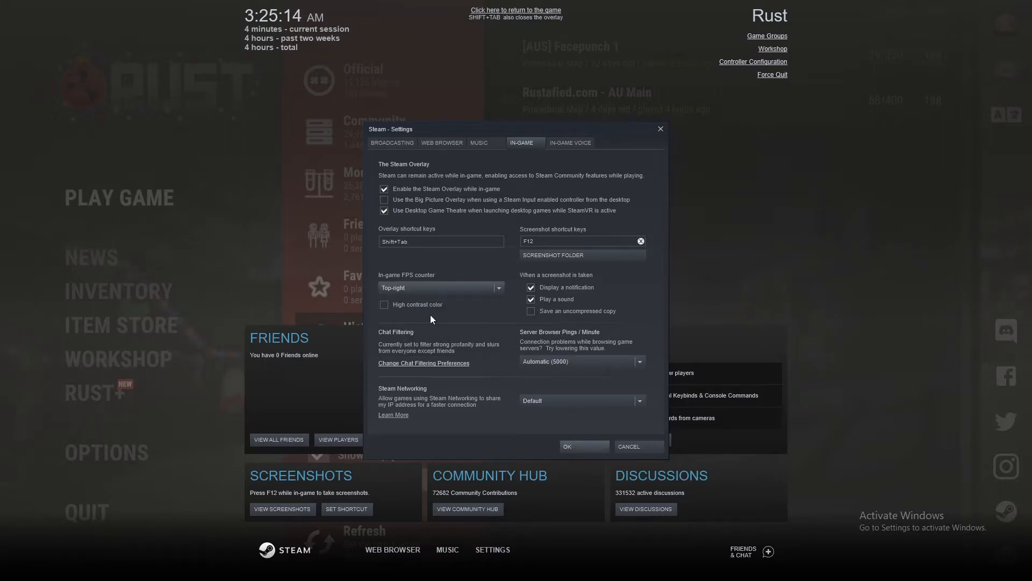
click(385, 304)
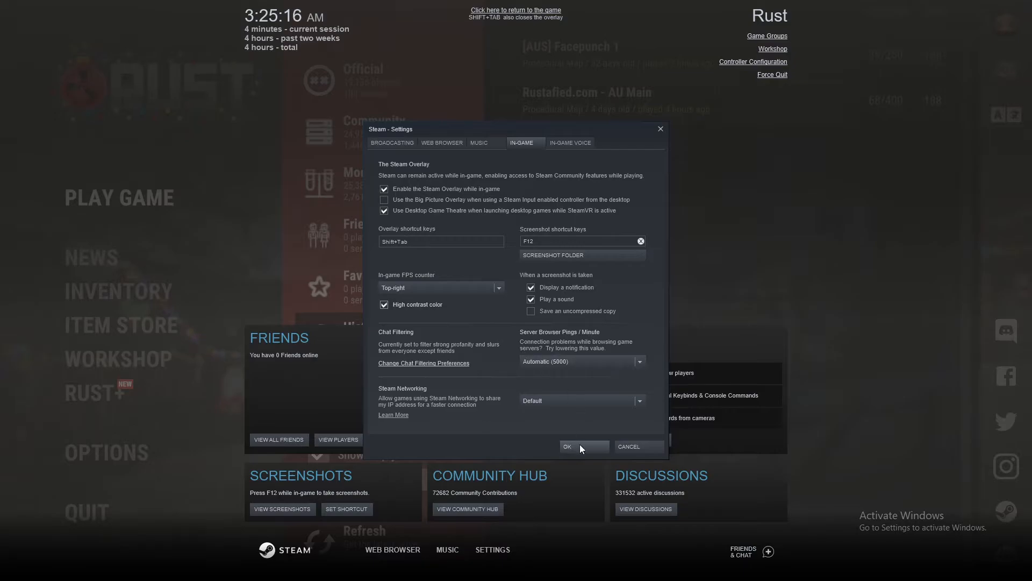
click(566, 446)
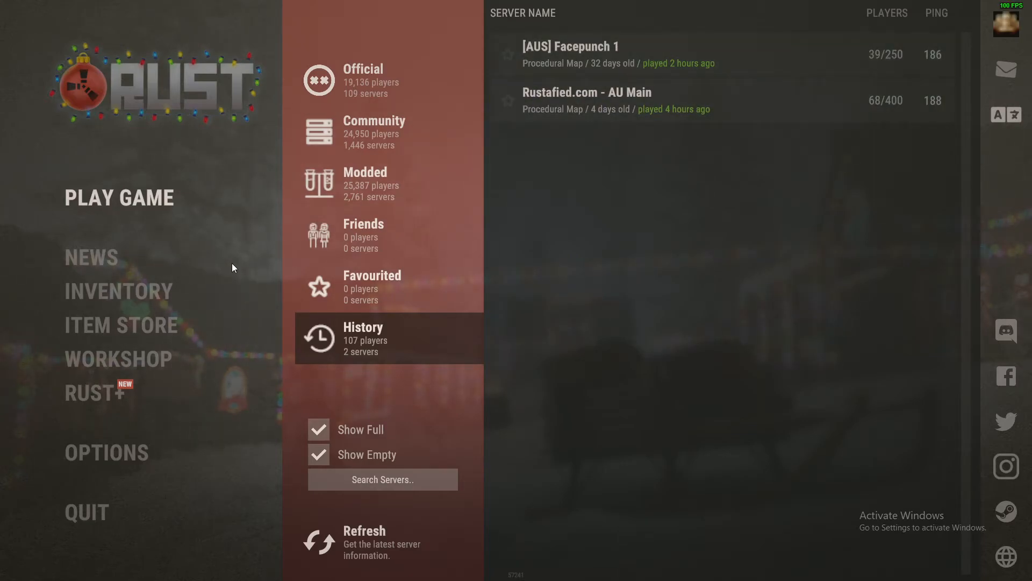
click(120, 197)
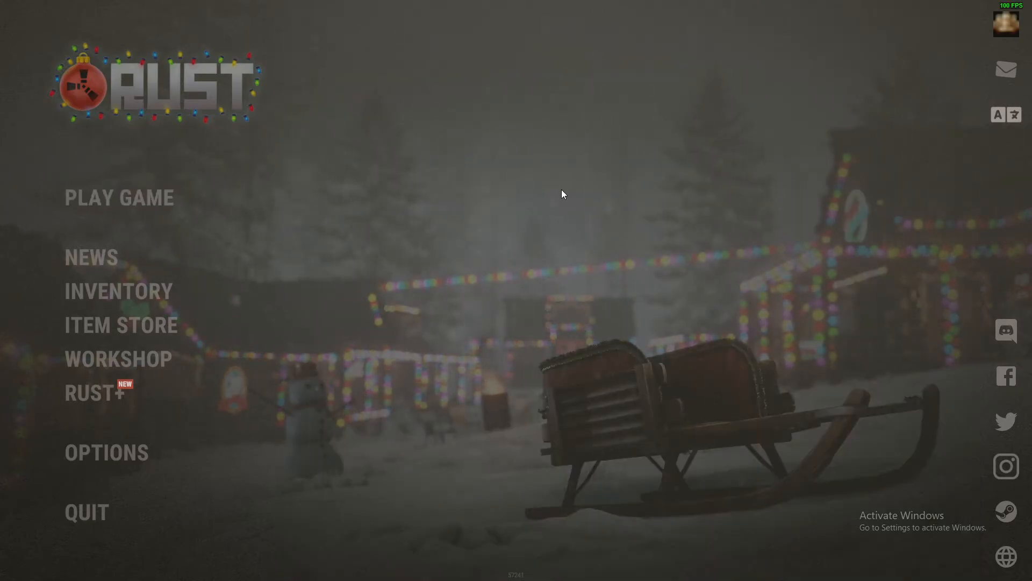